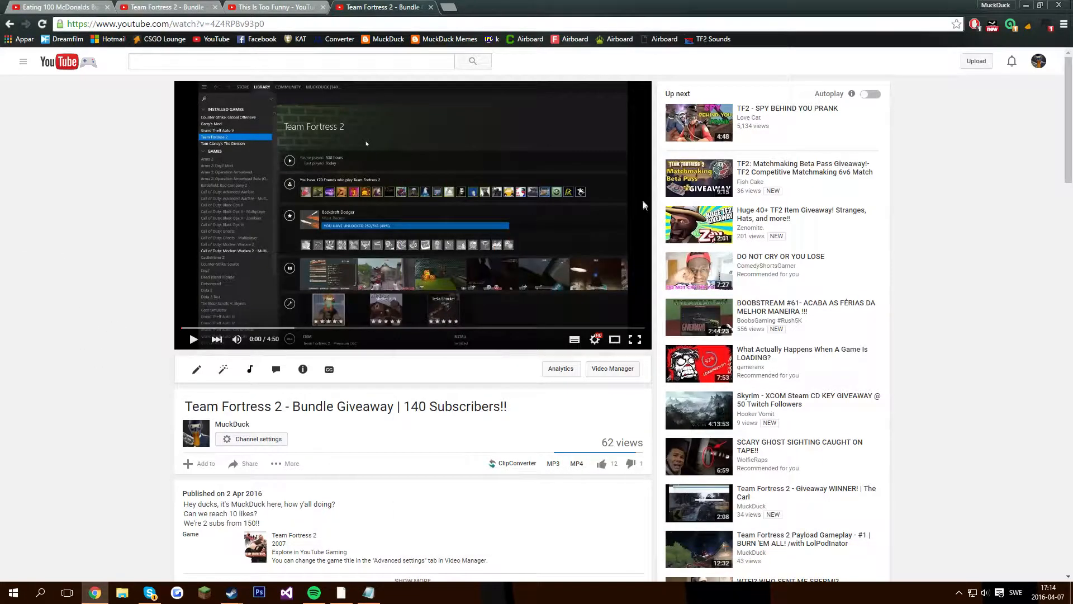
Review giveawayenterers.txt in Notepad, highlighting entrants 13 and 14 among the 17 entries
{"action": "left_click", "coordinate": [1037, 60]}
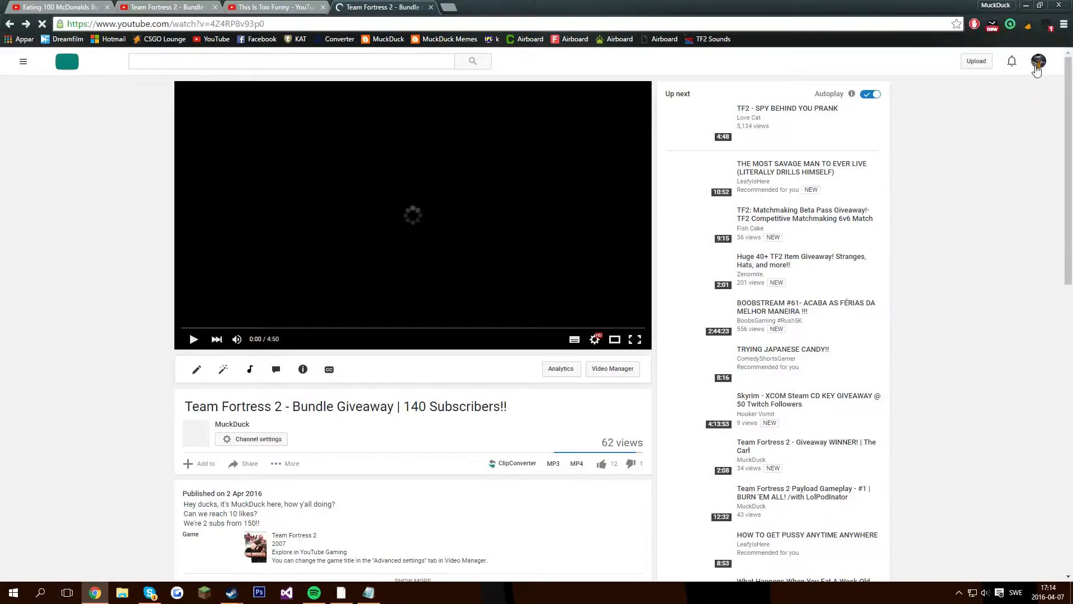
{"action": "left_click", "coordinate": [869, 94]}
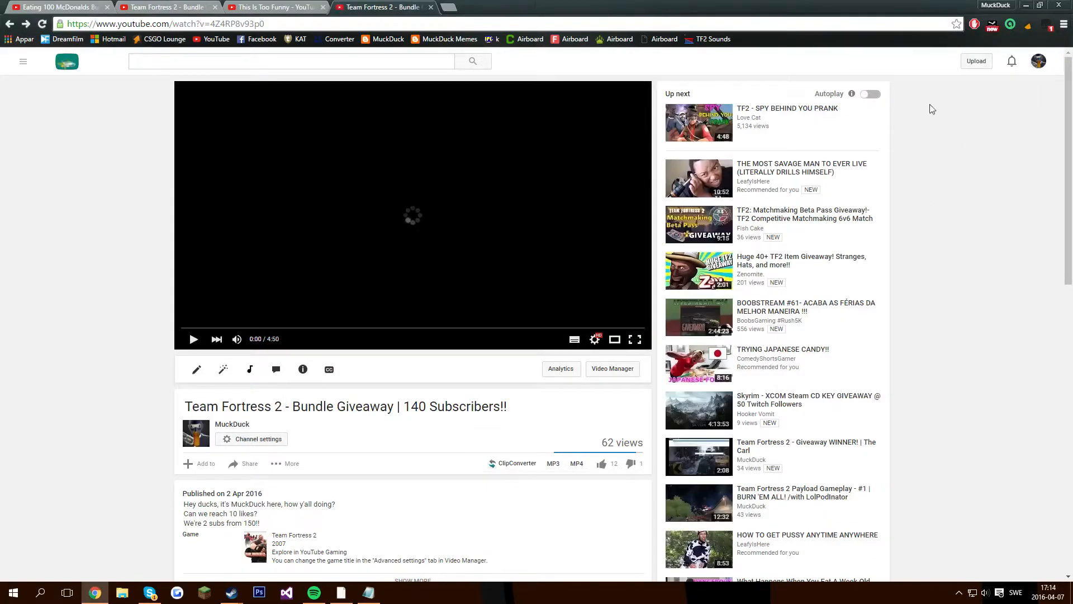
{"action": "left_click", "coordinate": [1038, 60]}
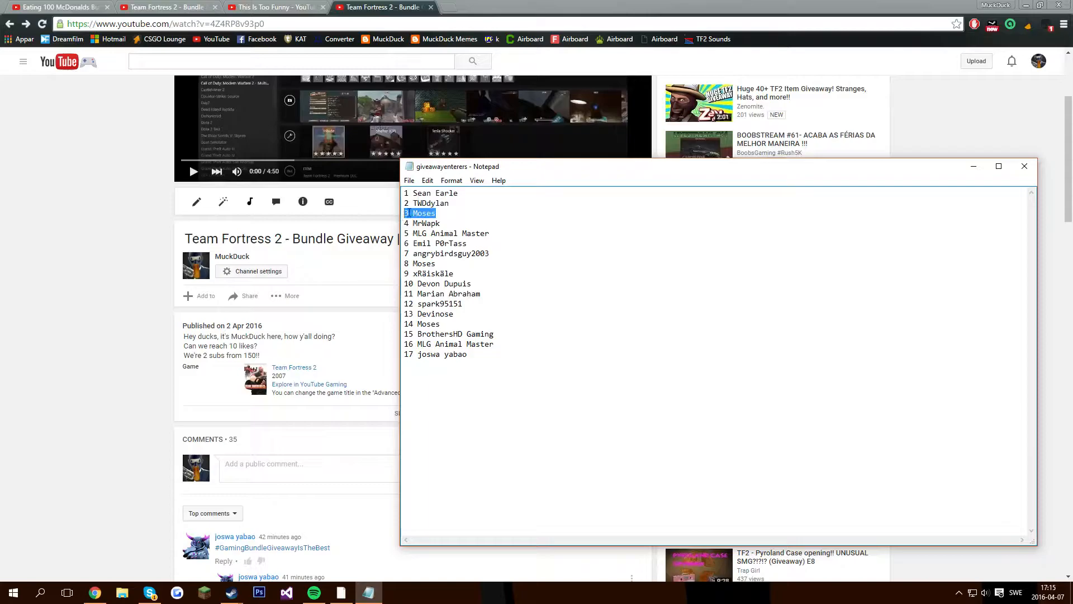
{"action": "mouse_move", "coordinate": [279, 221]}
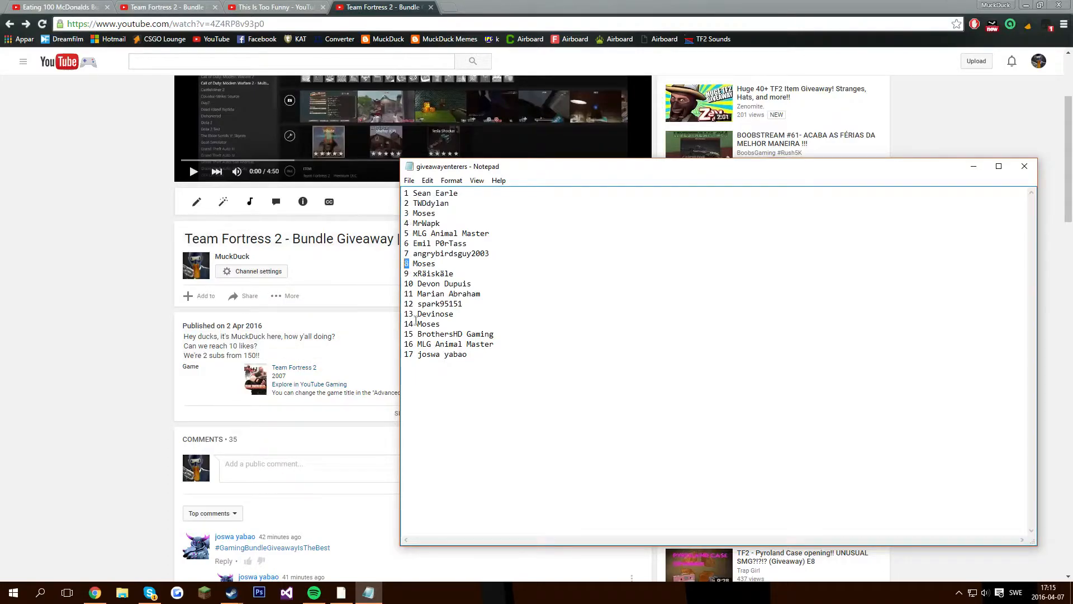
{"action": "left_click_drag", "start_coordinate": [413, 313], "coordinate": [455, 319]}
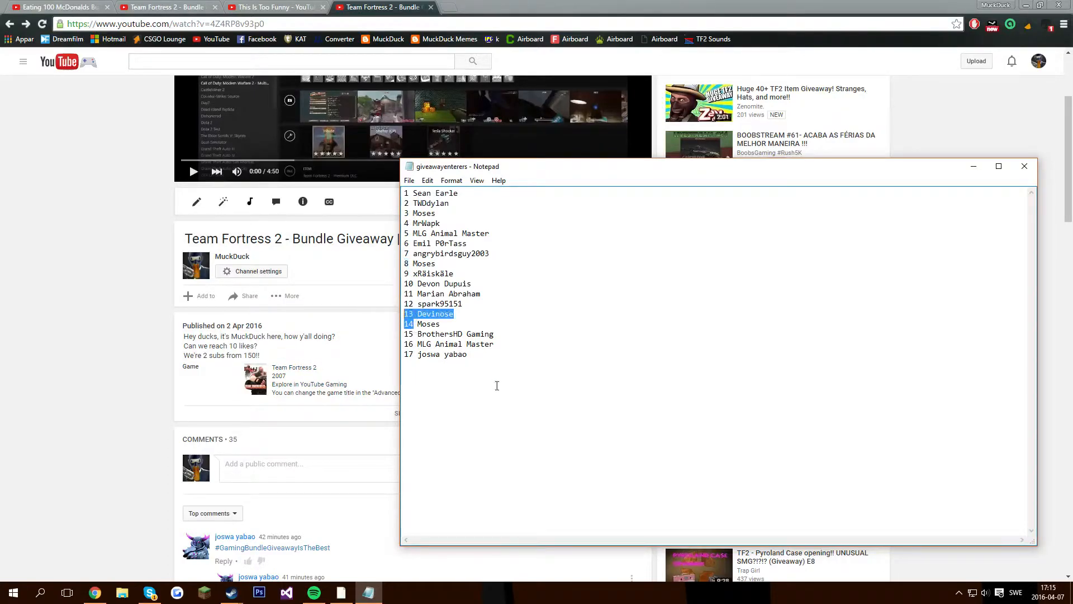
{"action": "left_click_drag", "start_coordinate": [434, 313], "coordinate": [469, 355]}
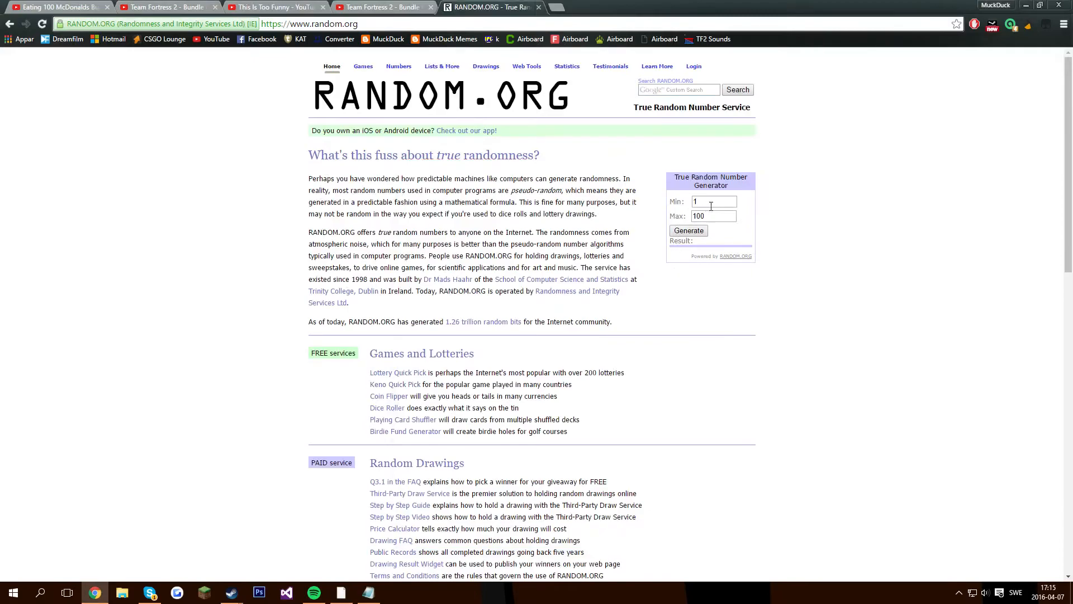
Set the generator's Max to 17 (range 1-17) and generate a random number
{"action": "type", "text": "17"}
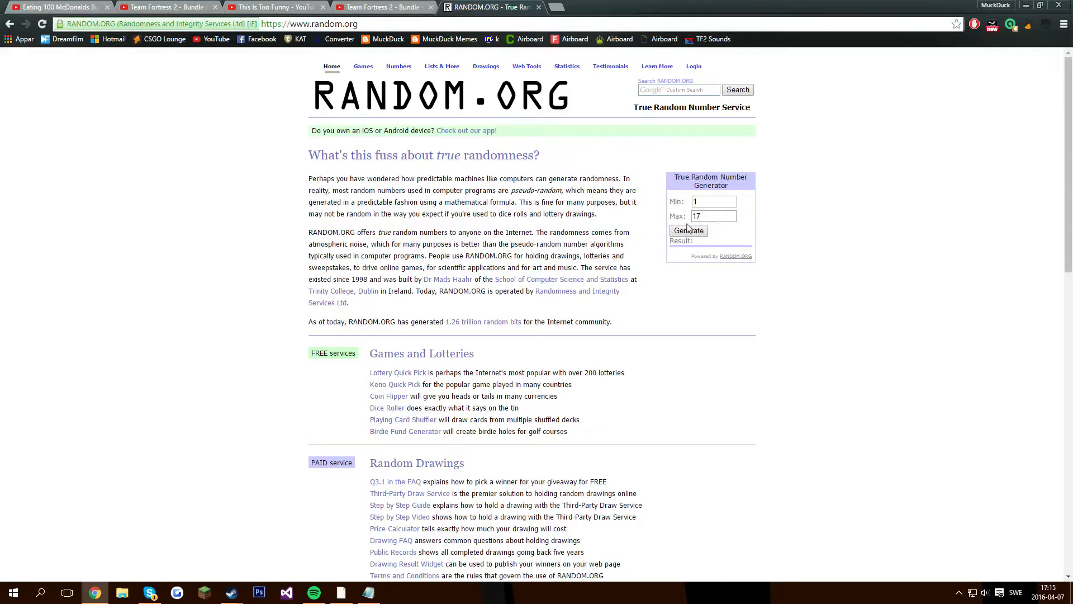
{"action": "left_click", "coordinate": [689, 230]}
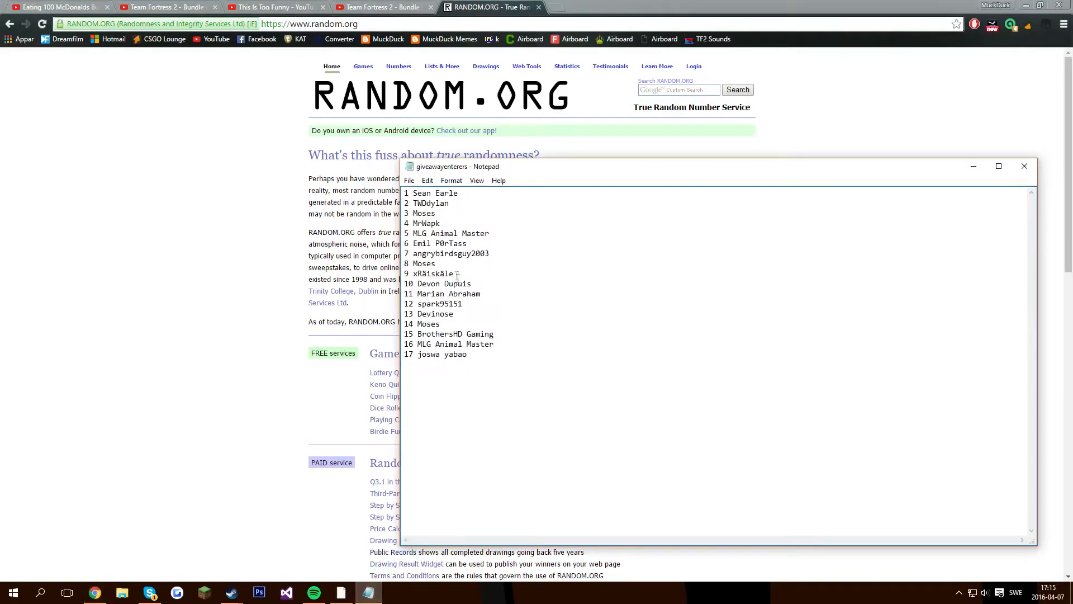
Select the whole entrant list beside the drawn result of 4, then clear selections on the page
{"action": "double_click", "coordinate": [426, 224]}
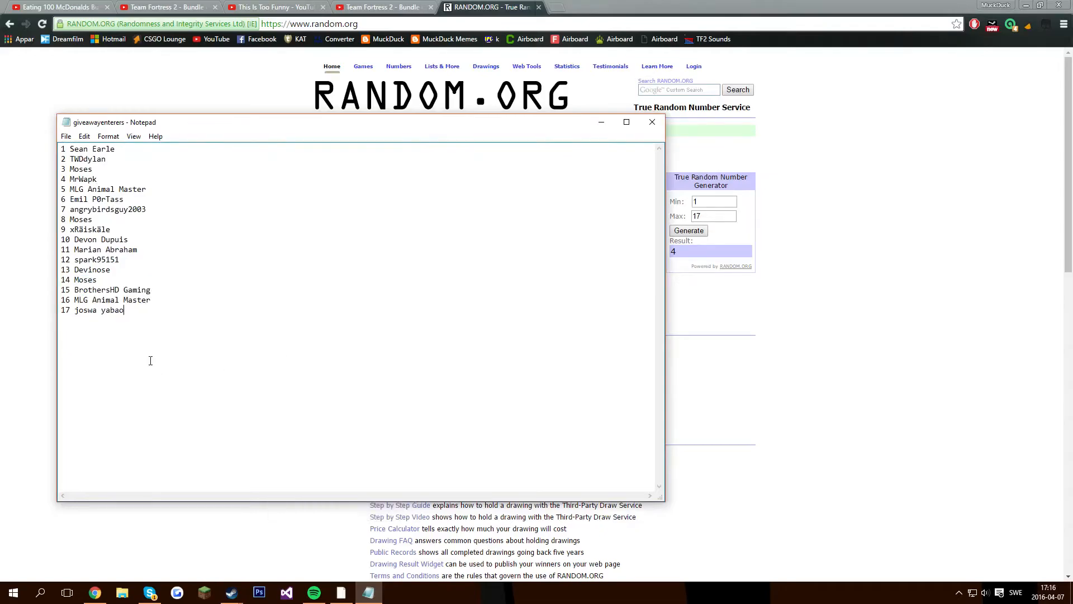
{"action": "mouse_move", "coordinate": [167, 351]}
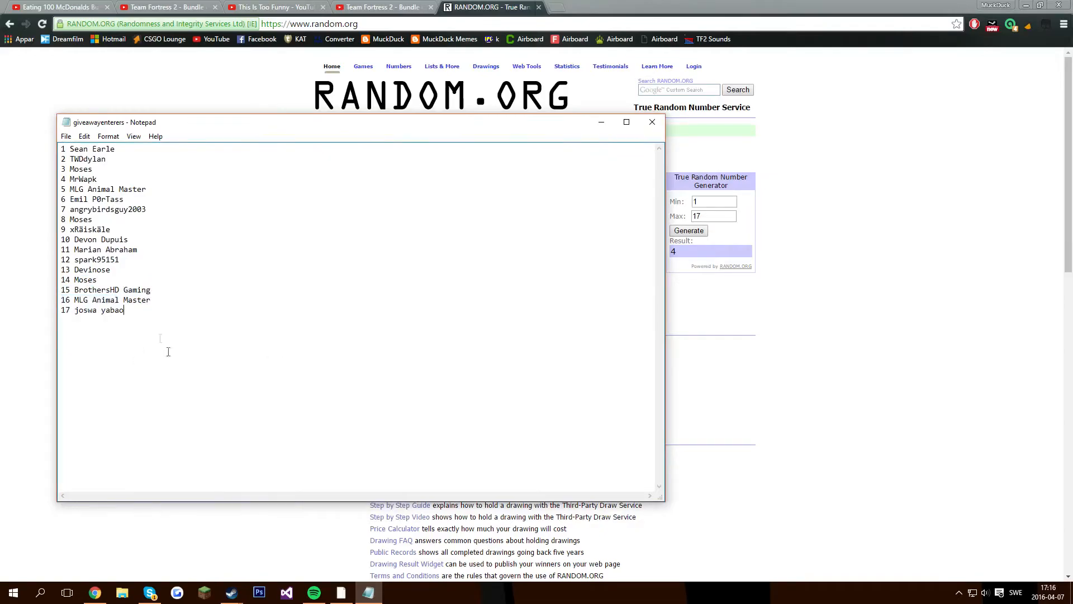
{"action": "key", "text": "ctrl+a"}
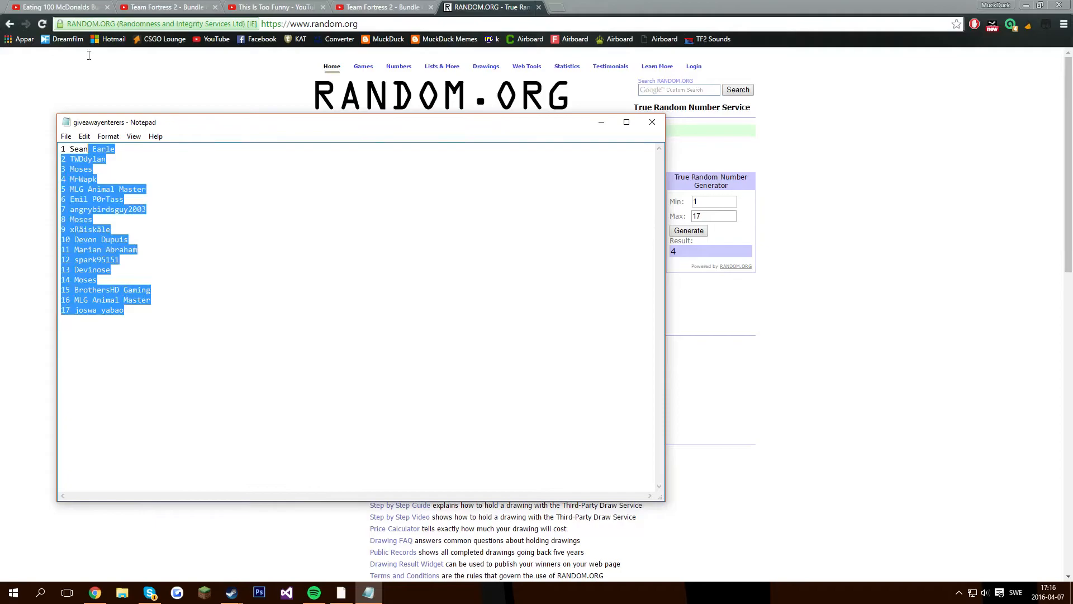
{"action": "left_click", "coordinate": [23, 329]}
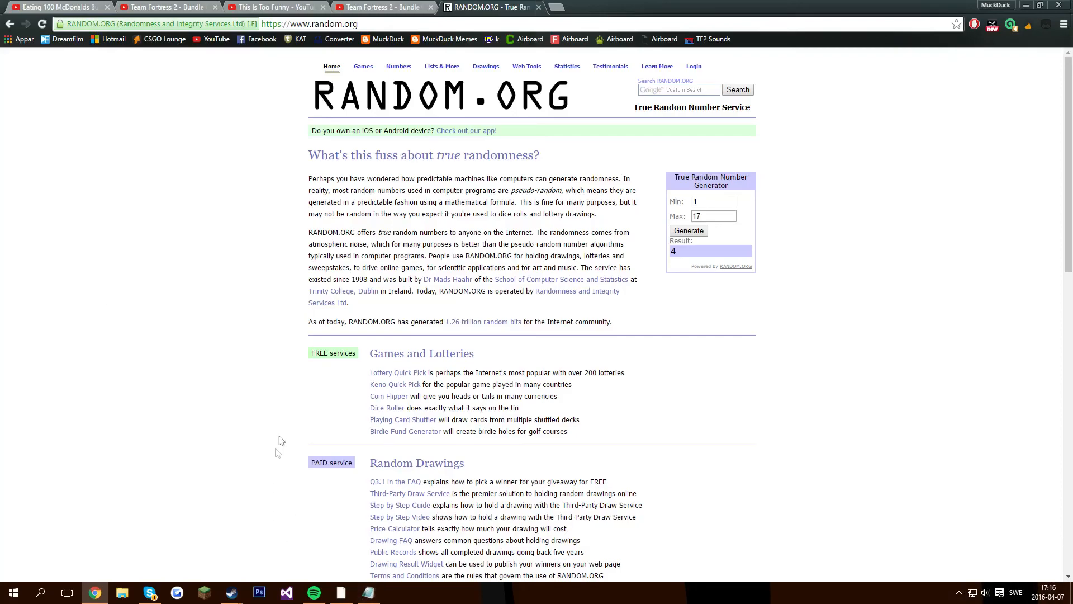
{"action": "left_click_drag", "start_coordinate": [366, 213], "coordinate": [399, 291]}
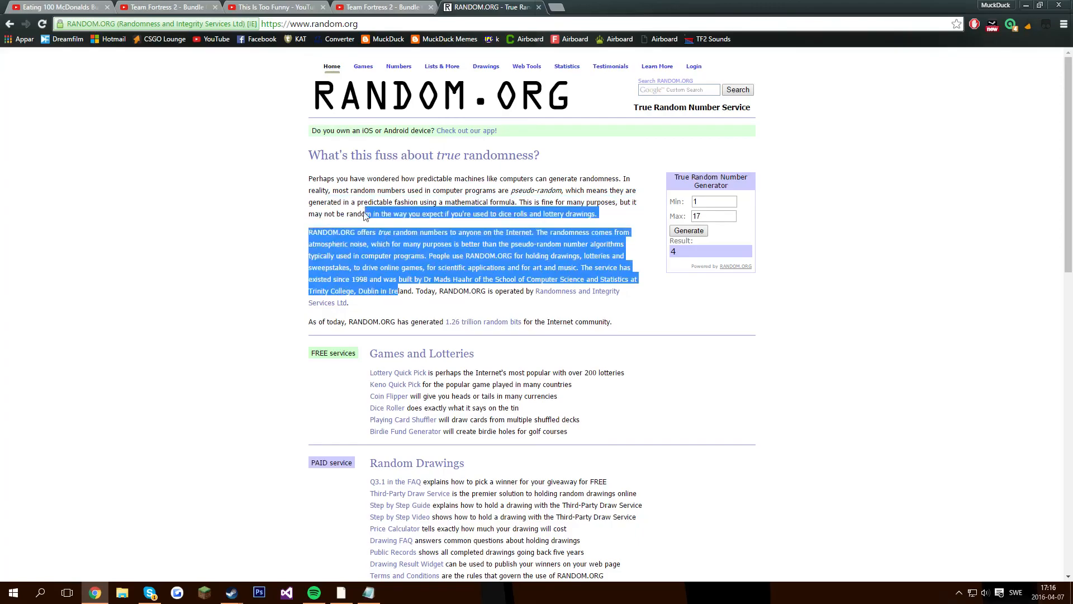
{"action": "left_click", "coordinate": [235, 294]}
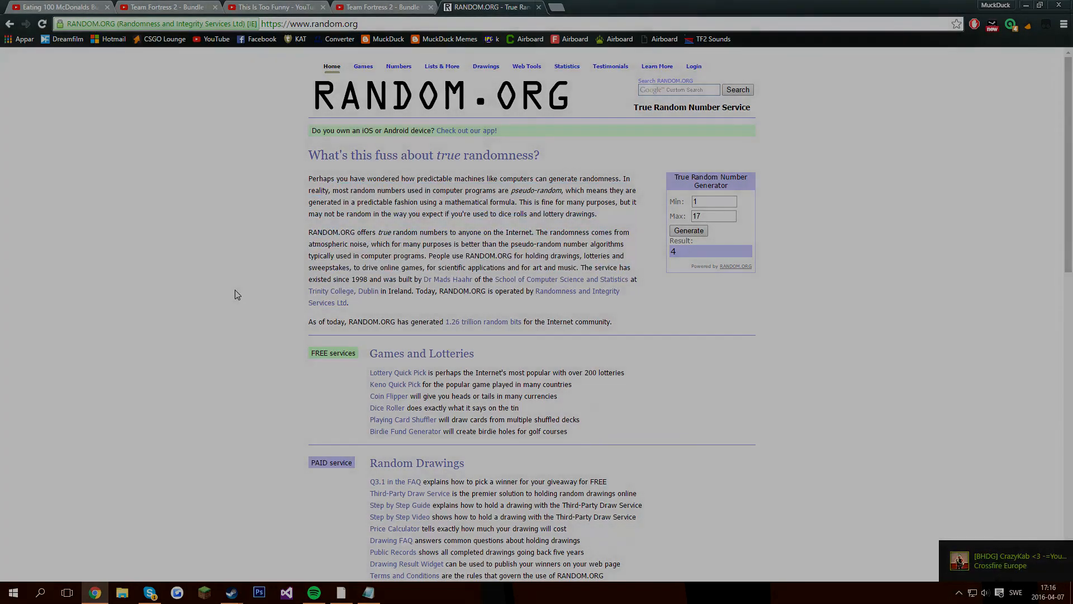